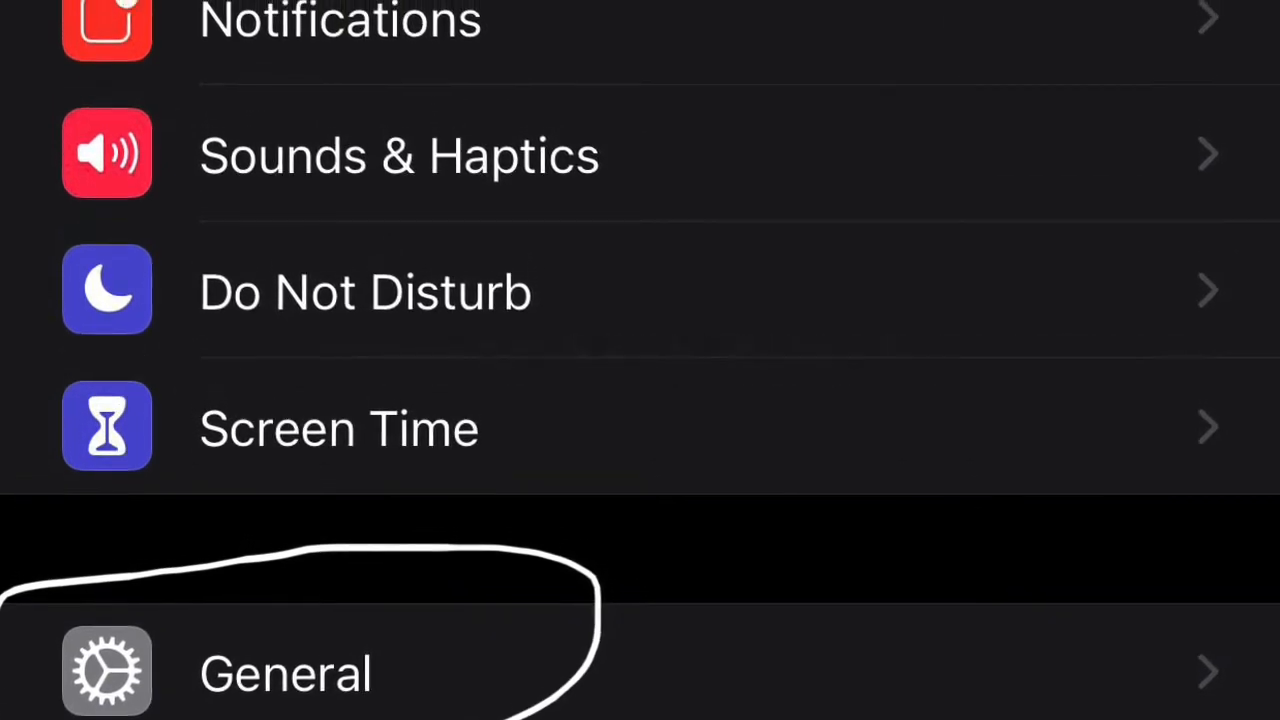
# - Navigate to Settings > General > Language & Region to view region format settings
pyautogui.click(284, 672)
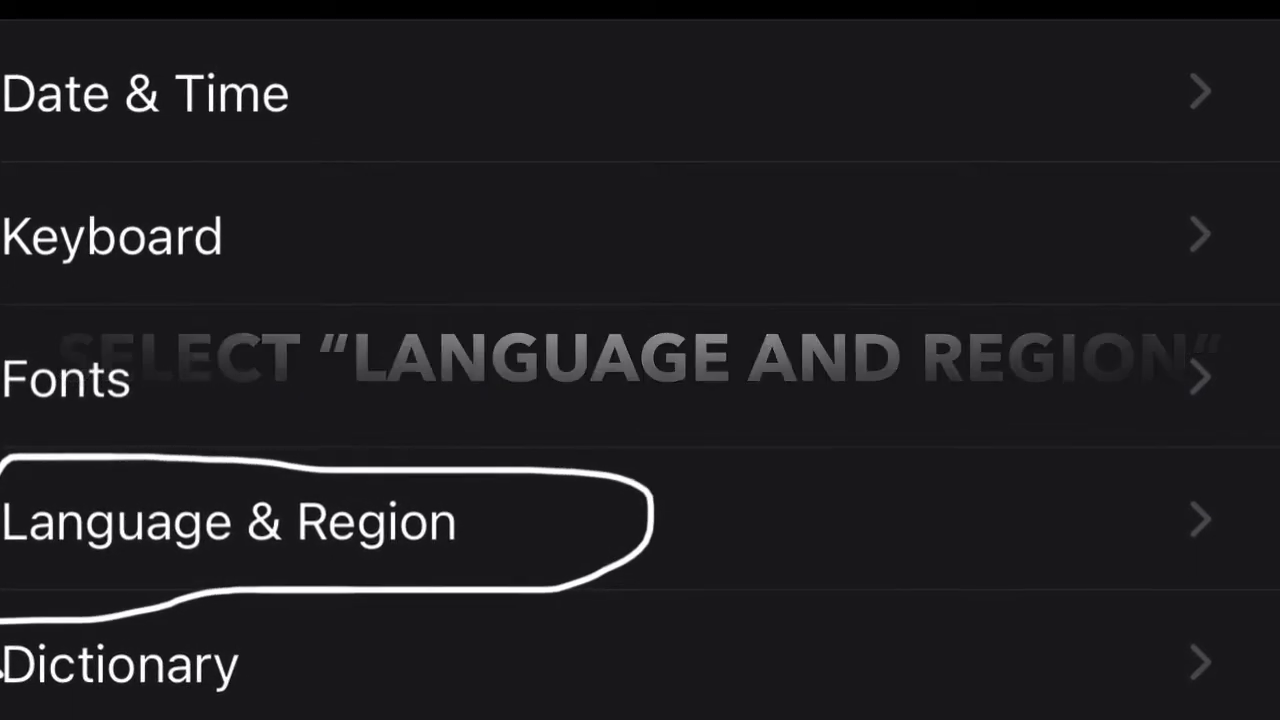
pyautogui.click(230, 520)
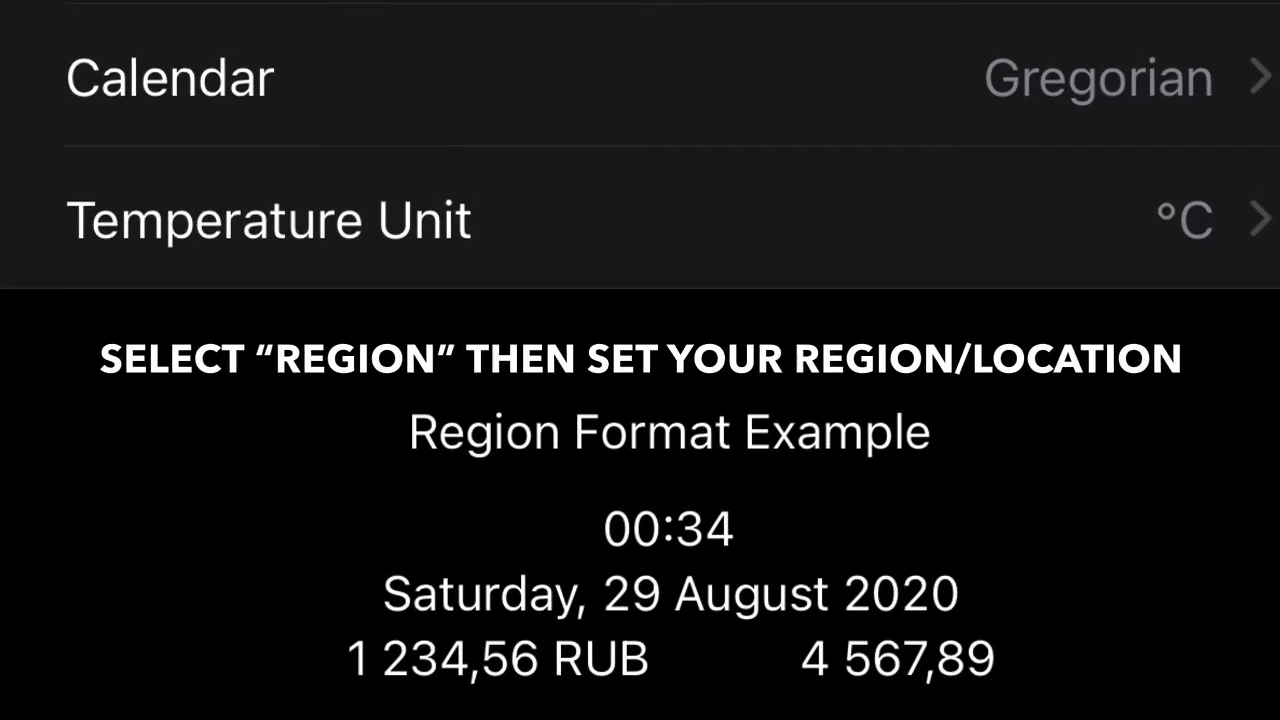
pyautogui.scroll(-3)
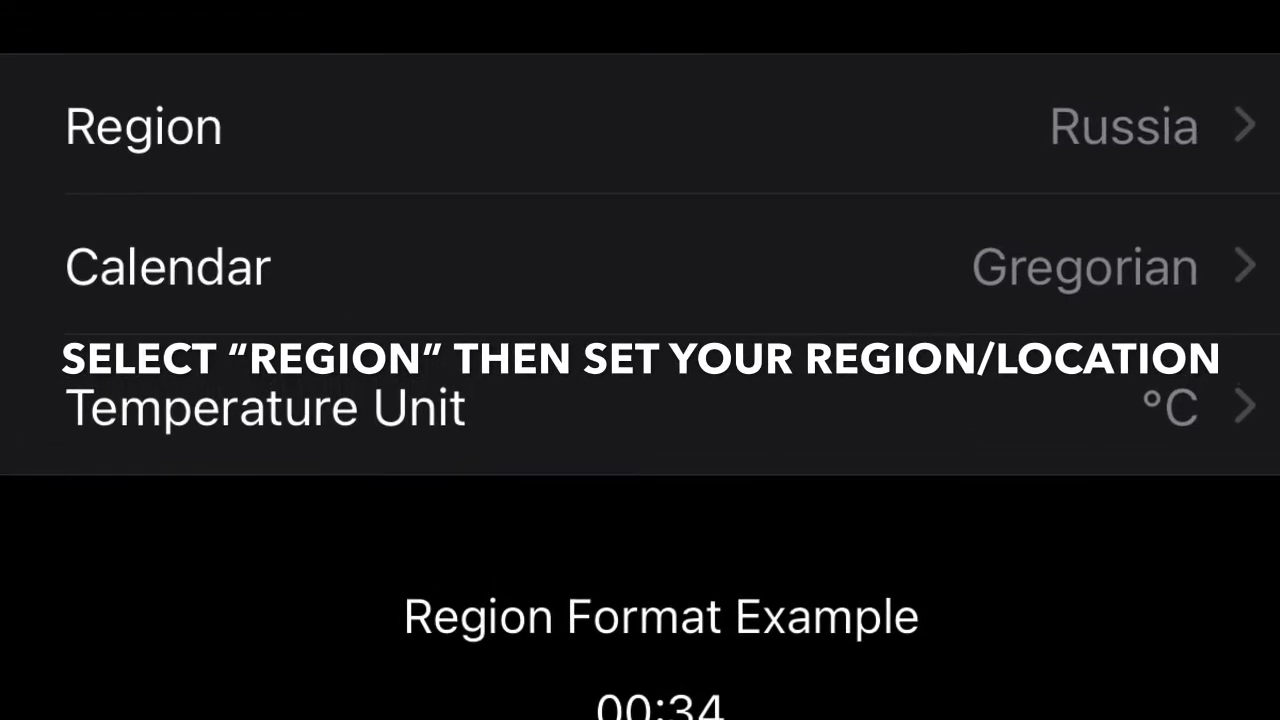
pyautogui.scroll(3)
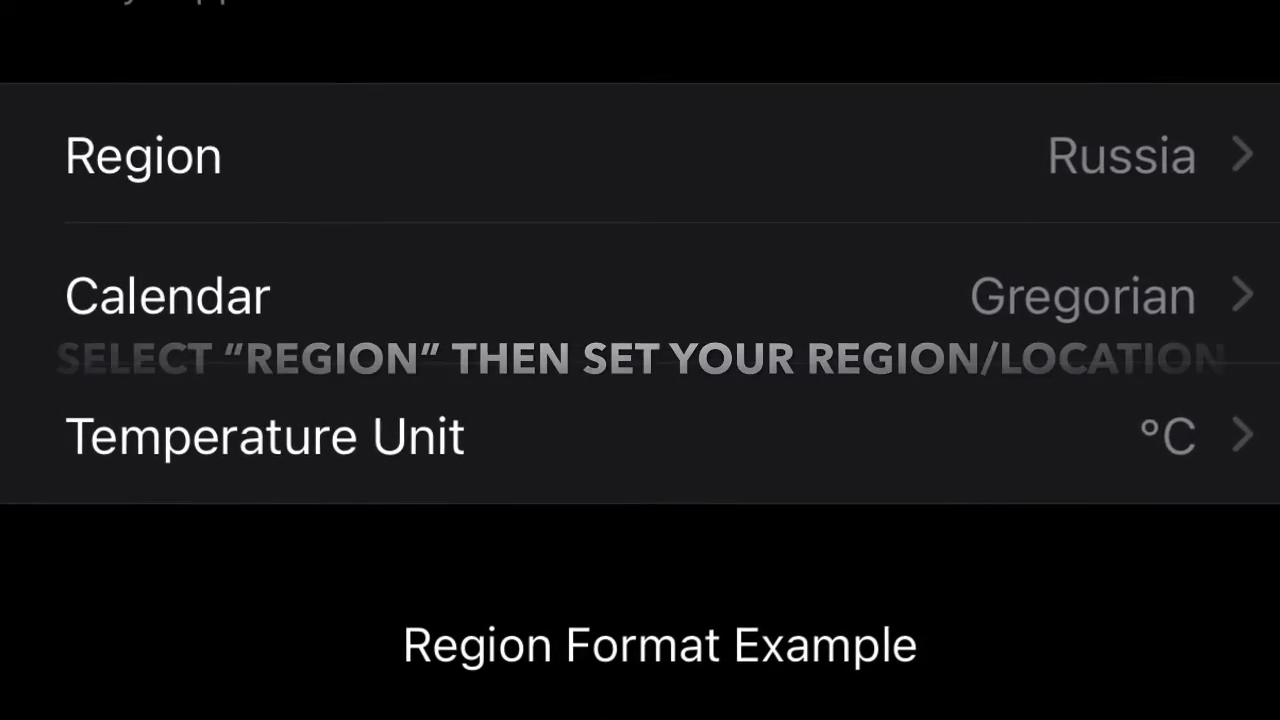